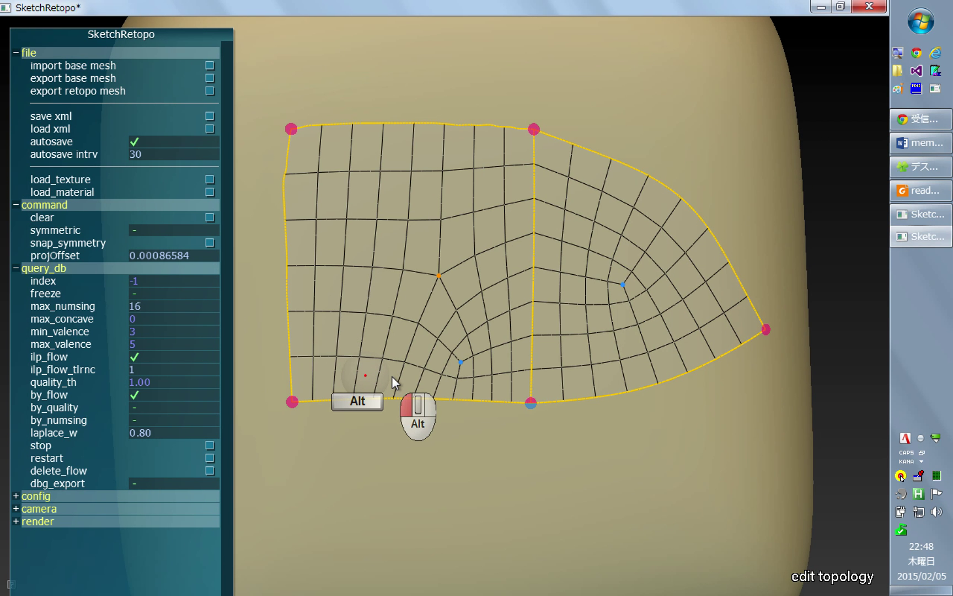
- Delete the left patch's quad fill with Alt+click, keeping its four boundary curves
key("alt")
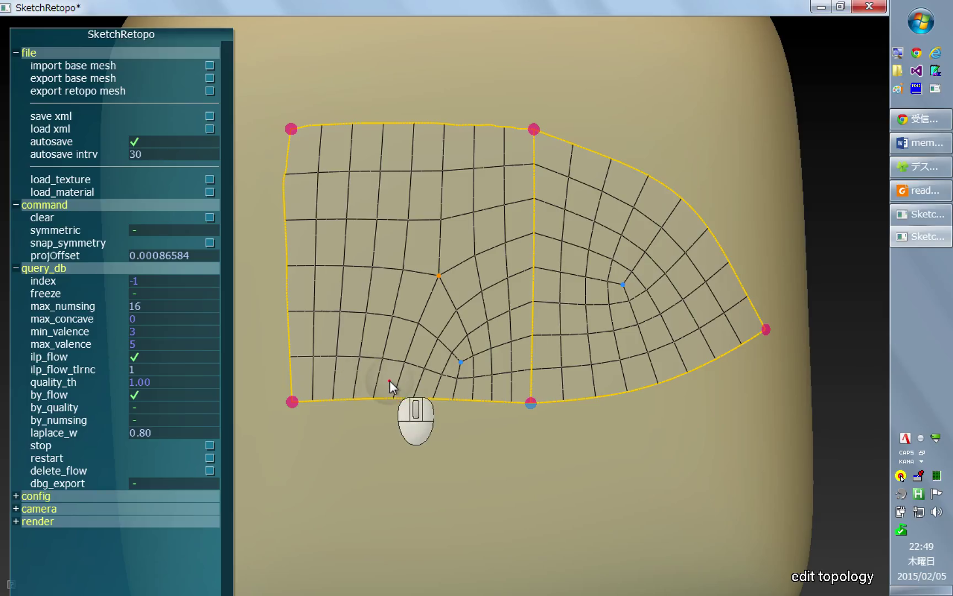
mouse_move(401, 417)
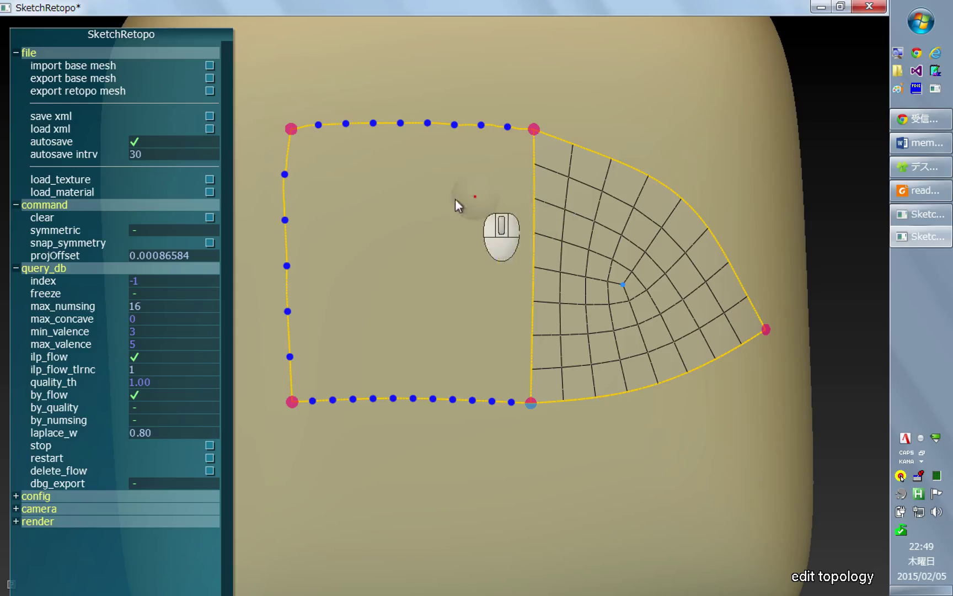
mouse_move(542, 470)
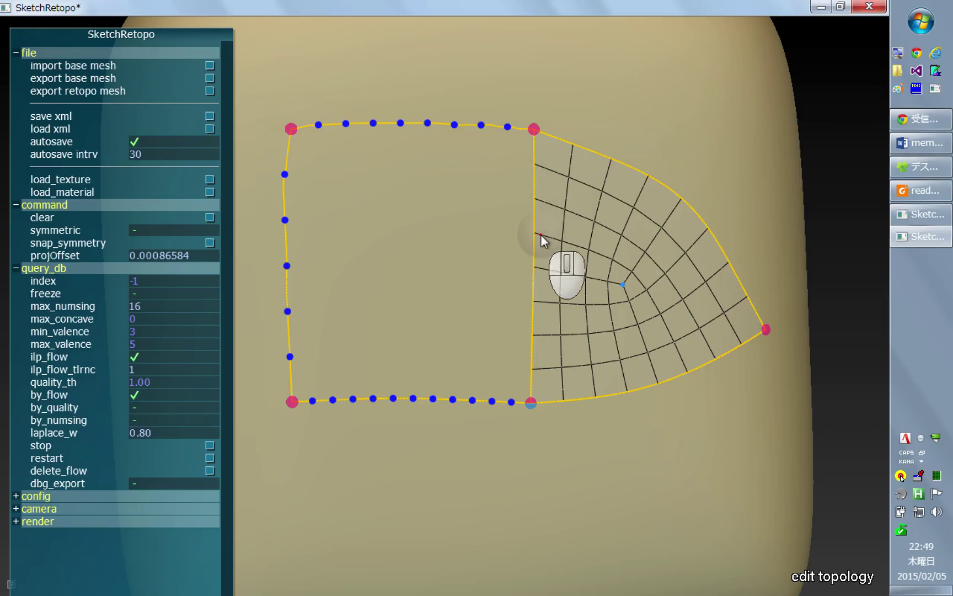
mouse_move(537, 285)
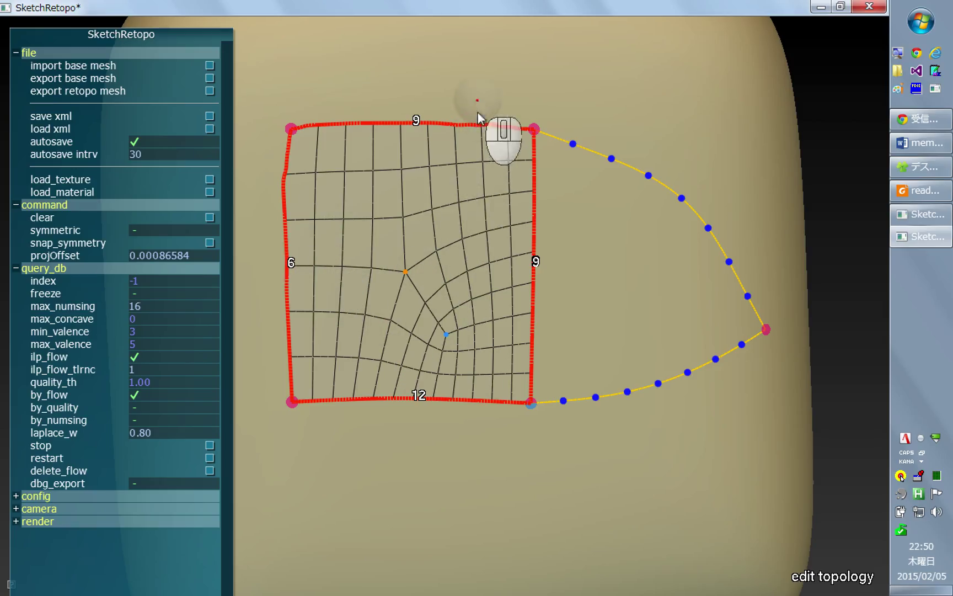
mouse_move(425, 339)
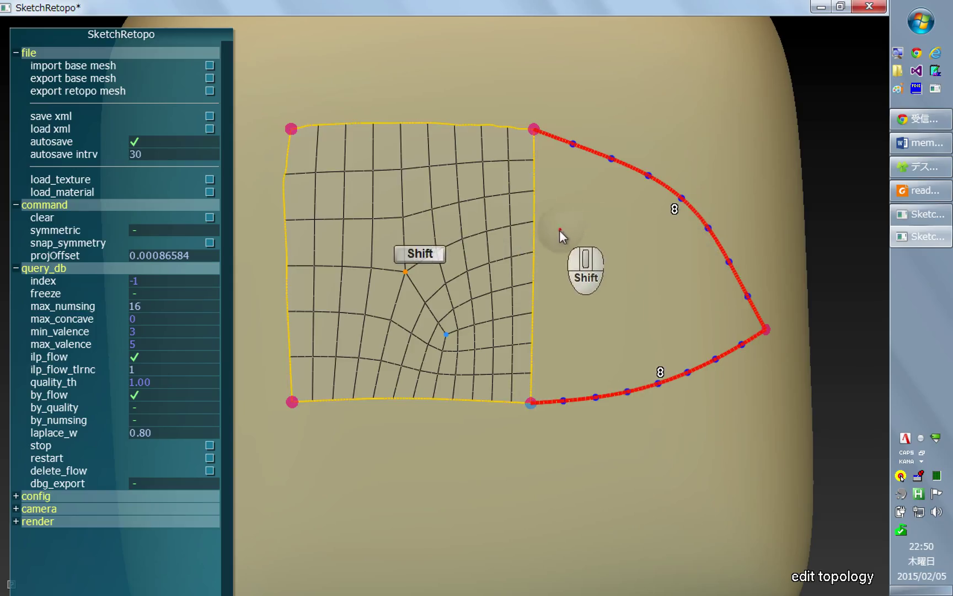
mouse_move(547, 268)
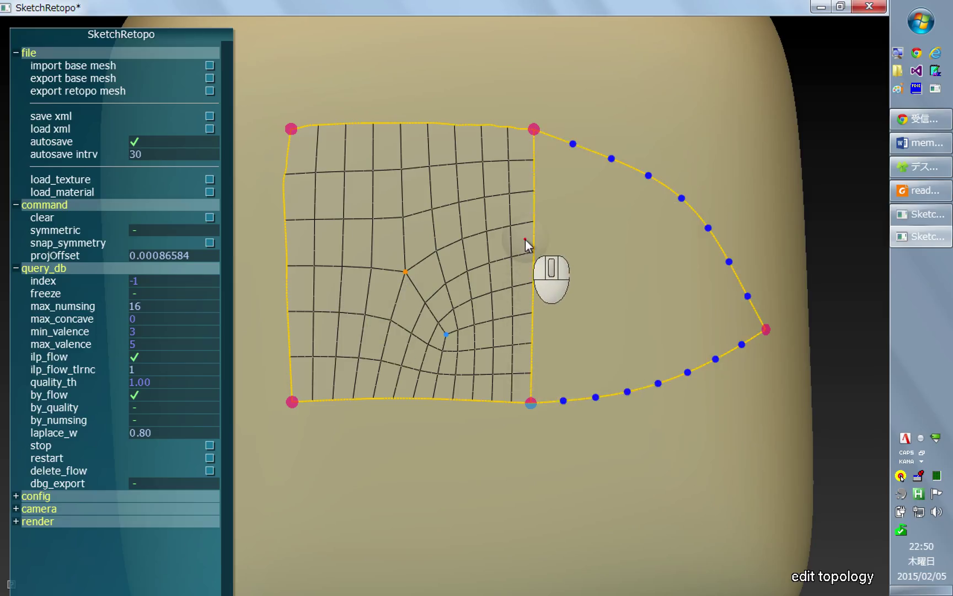
mouse_move(620, 392)
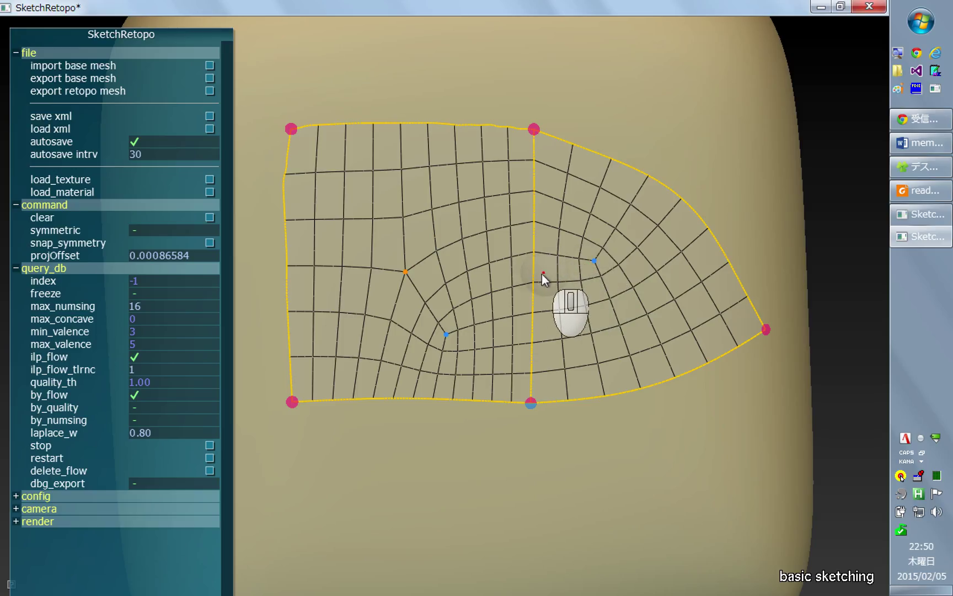
- Drag the quad layout across both patches so edge loops bend around the singular points, then return to sketching
key("shift")
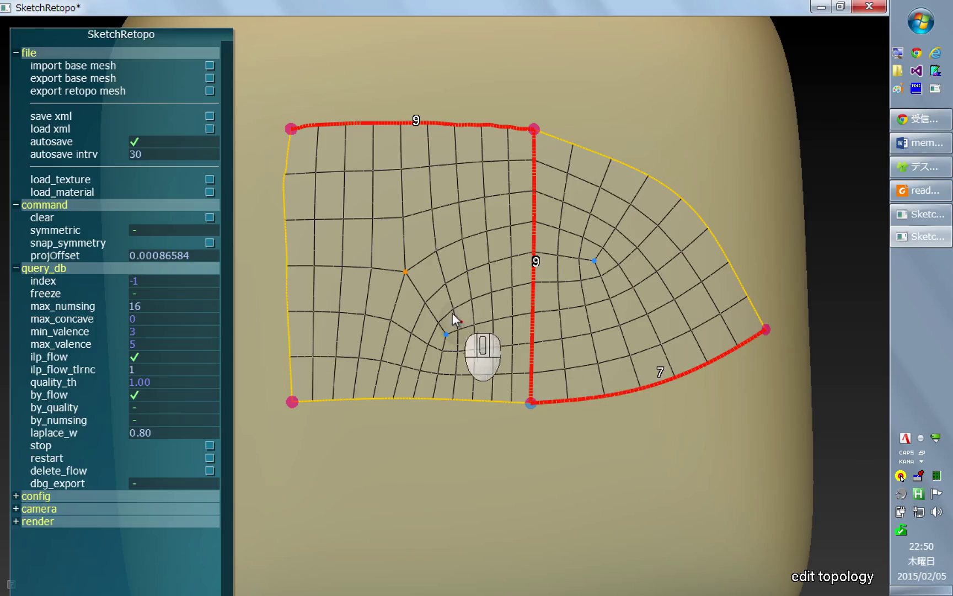
mouse_move(447, 316)
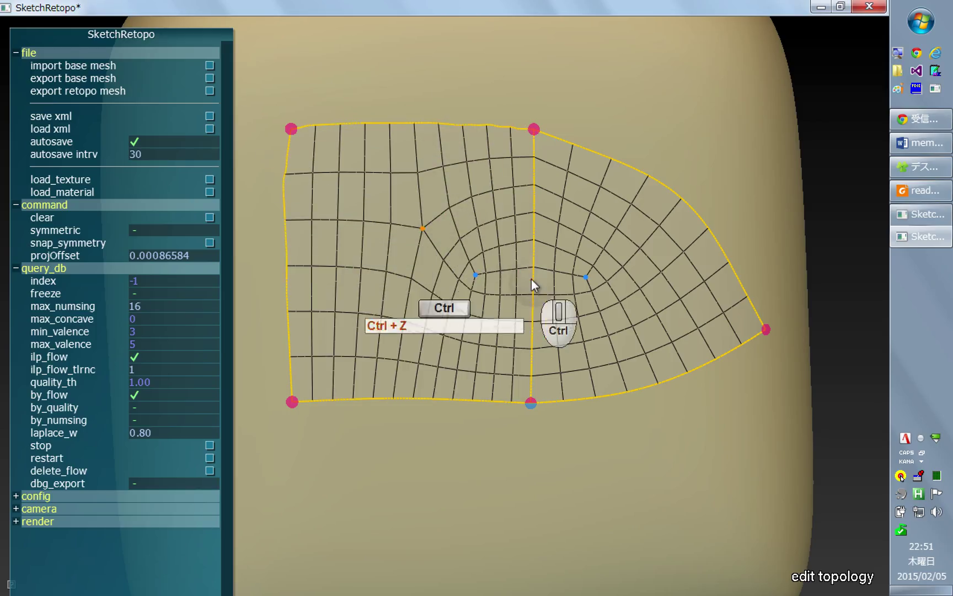
left_click_drag(533, 129, 528, 401)
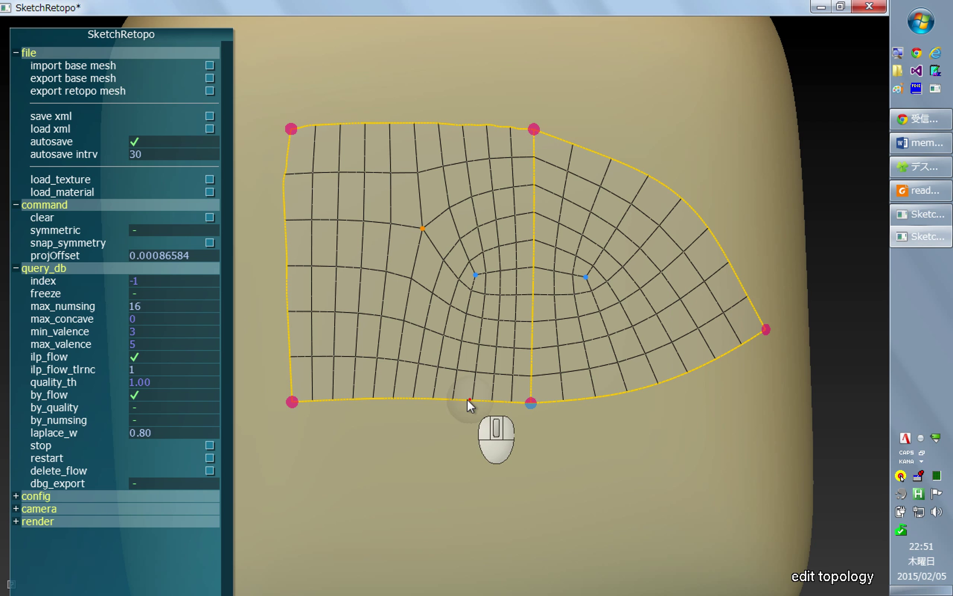
key("q")
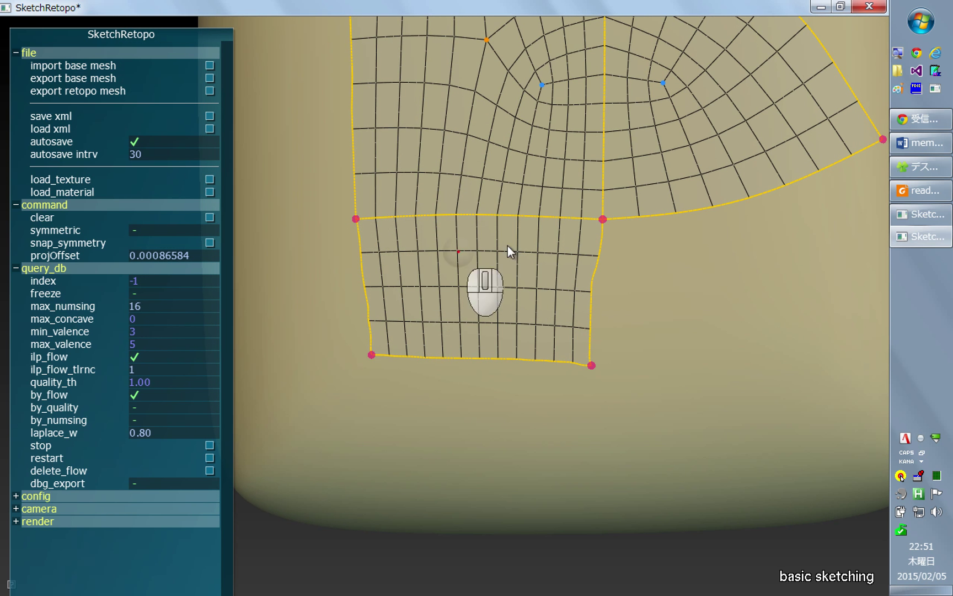
mouse_move(490, 272)
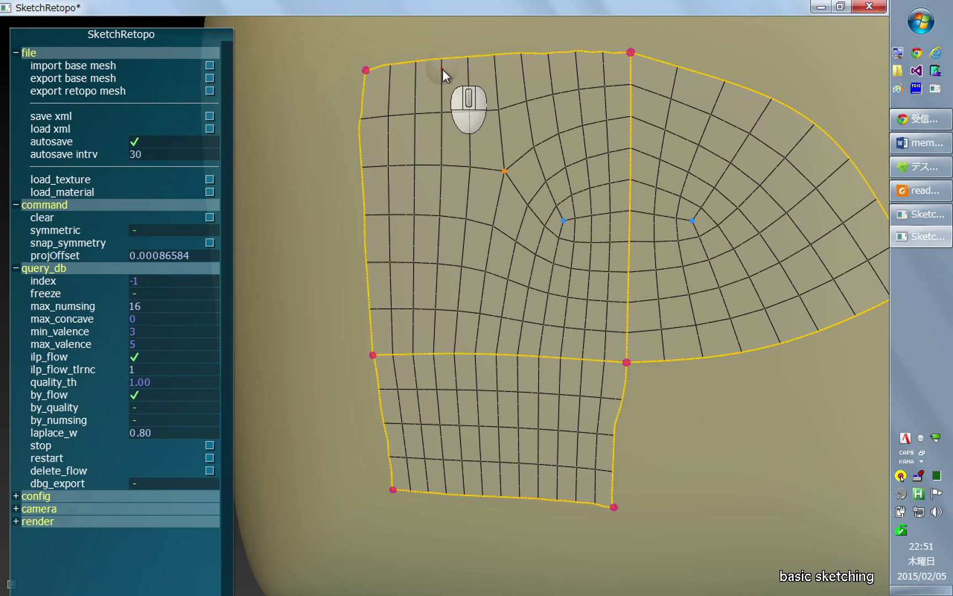
- Pan the view to frame the new lower patch together with the two upper ones
left_click_drag(443, 58, 452, 425)
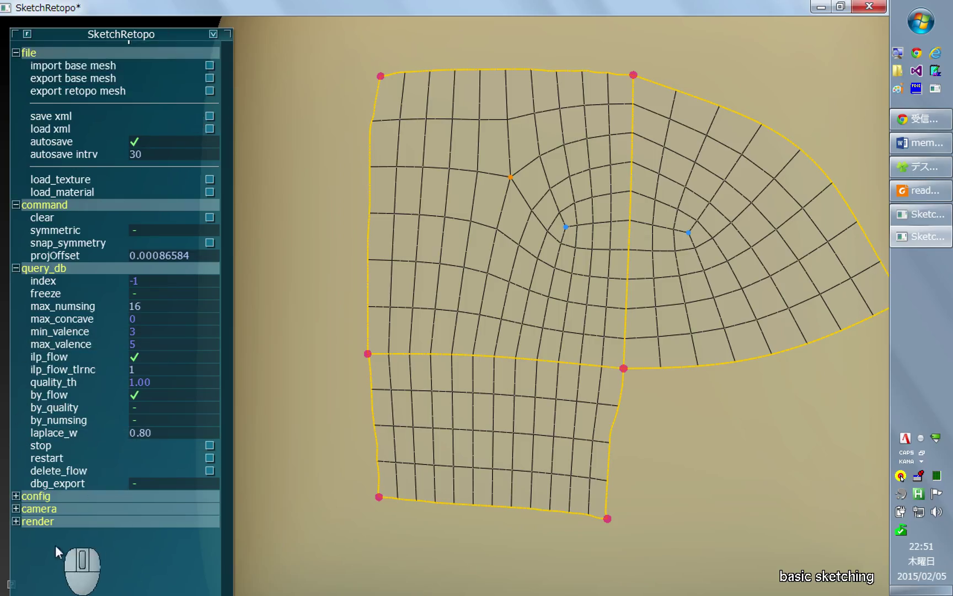
- Uncheck 'use even subdiv' in the expanded config section of the side panel
left_click(34, 495)
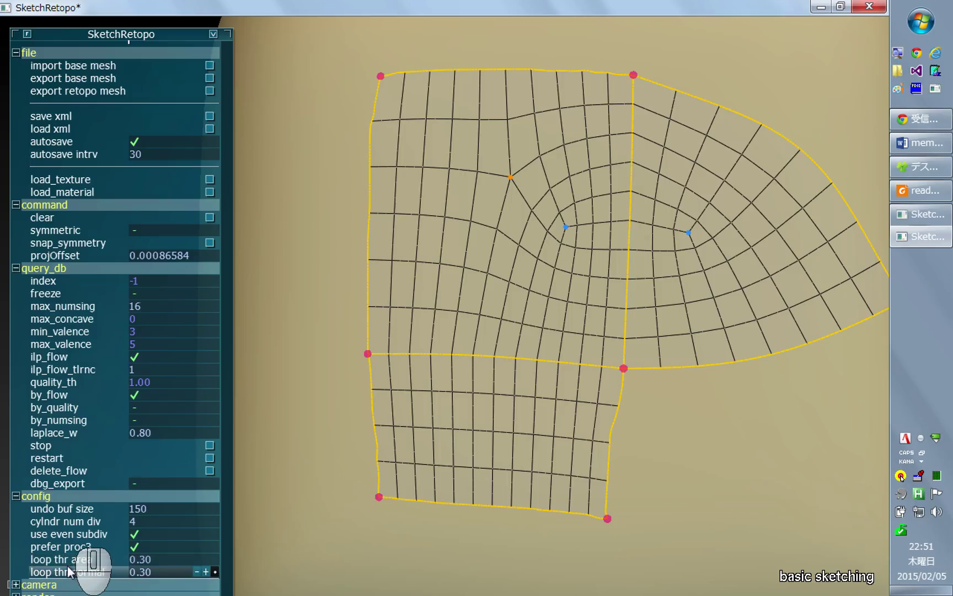
mouse_move(144, 534)
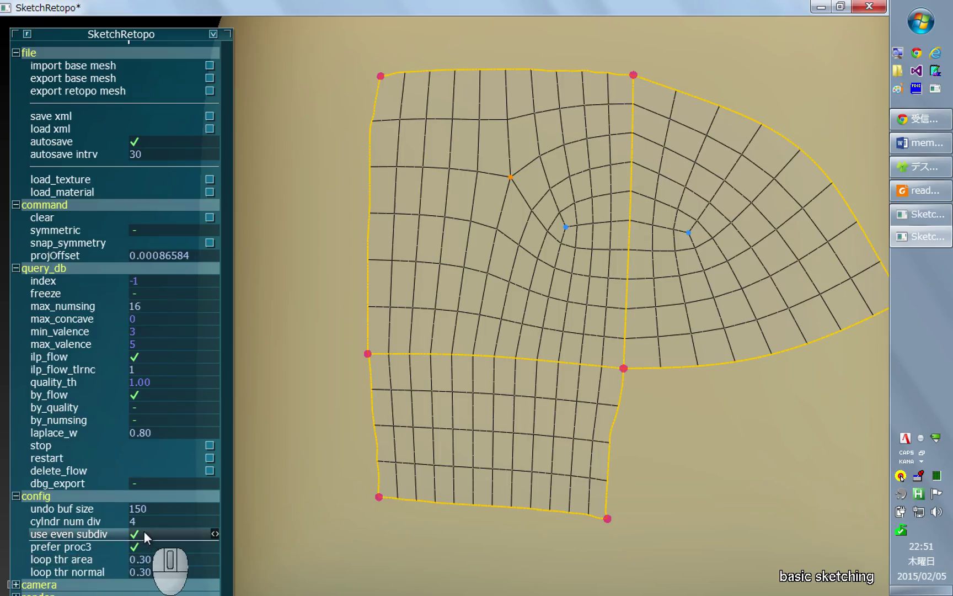
left_click(133, 534)
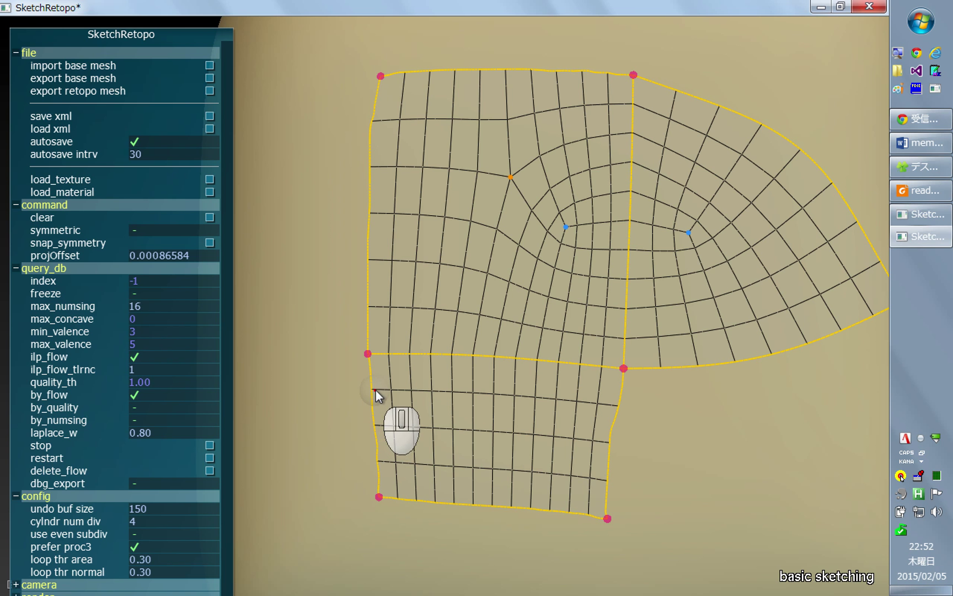
- Sketch split curves across the lower and upper-left patches, undo them, then redraw one vertical curve through the upper-left patch
left_click_drag(376, 394, 605, 407)
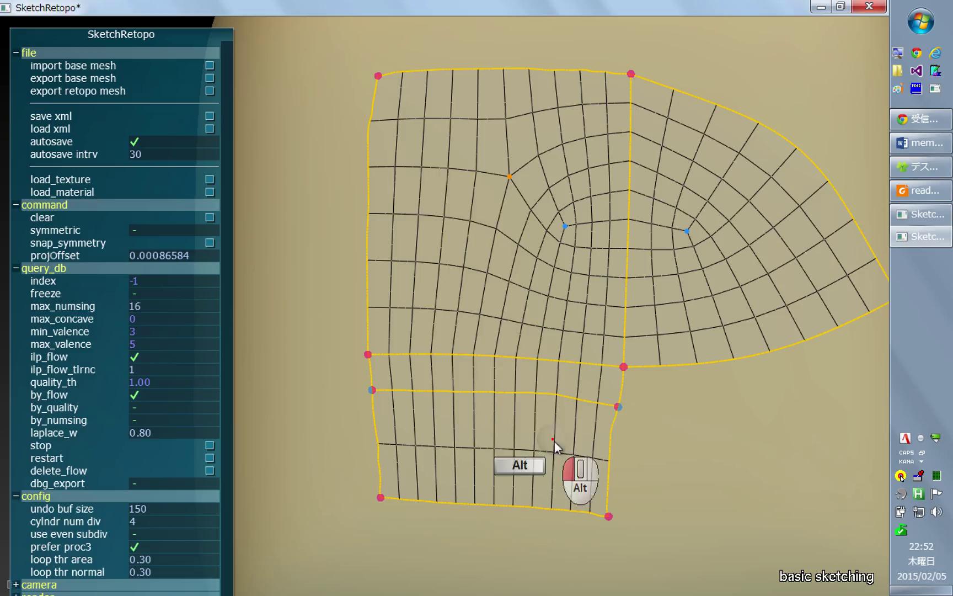
left_click_drag(450, 73, 441, 234)
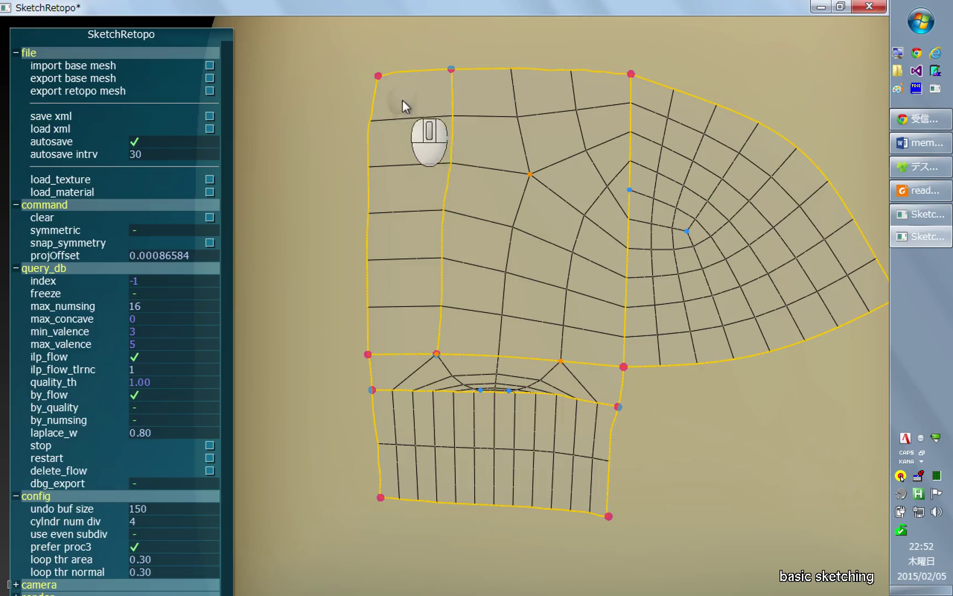
key("ctrl+z")
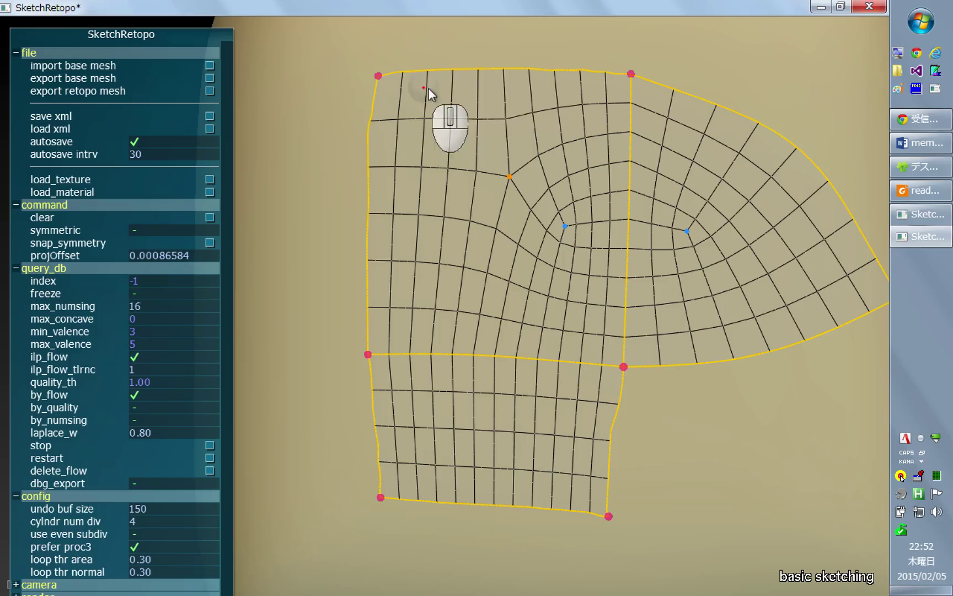
left_click_drag(425, 88, 490, 359)
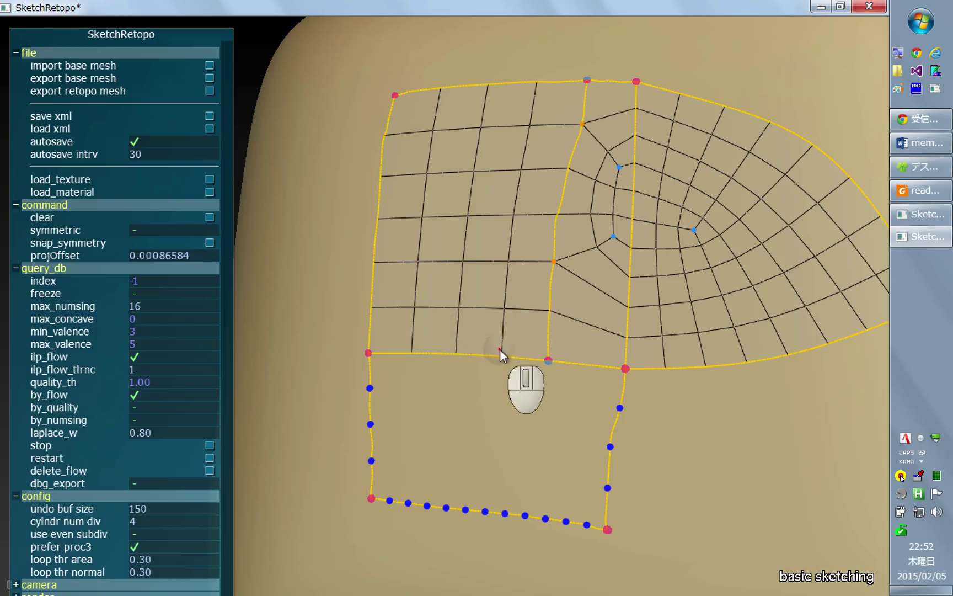
mouse_move(406, 377)
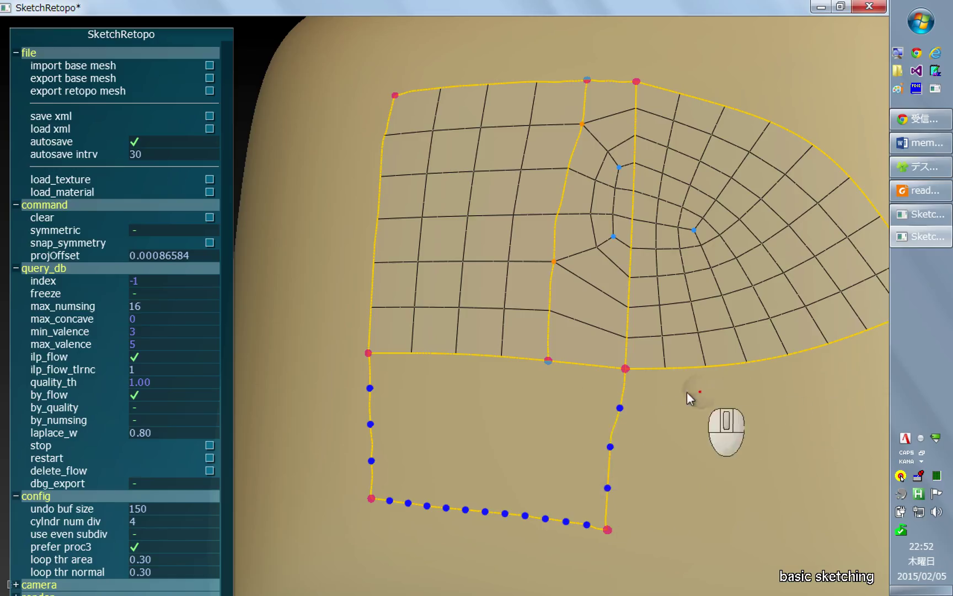
mouse_move(568, 501)
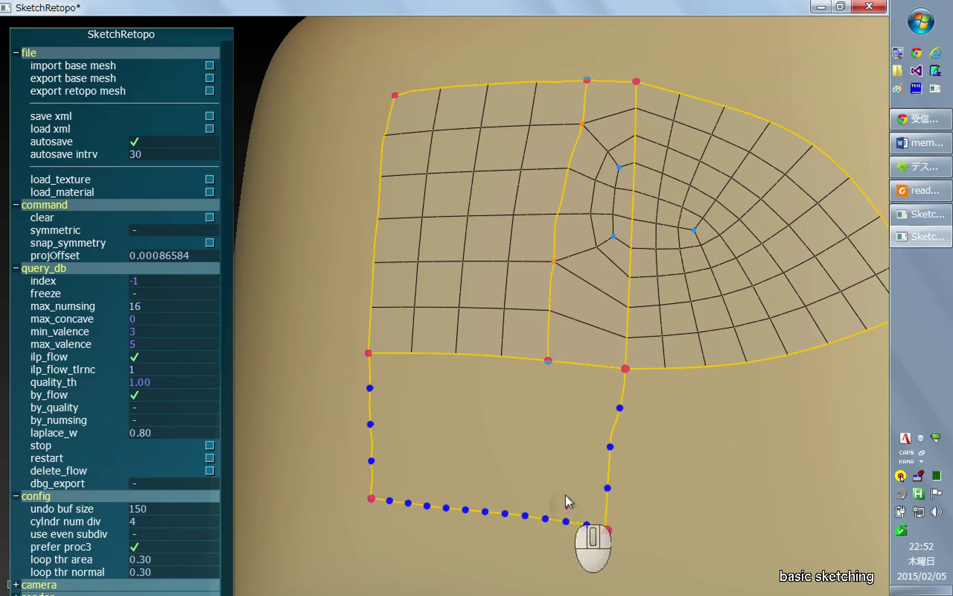